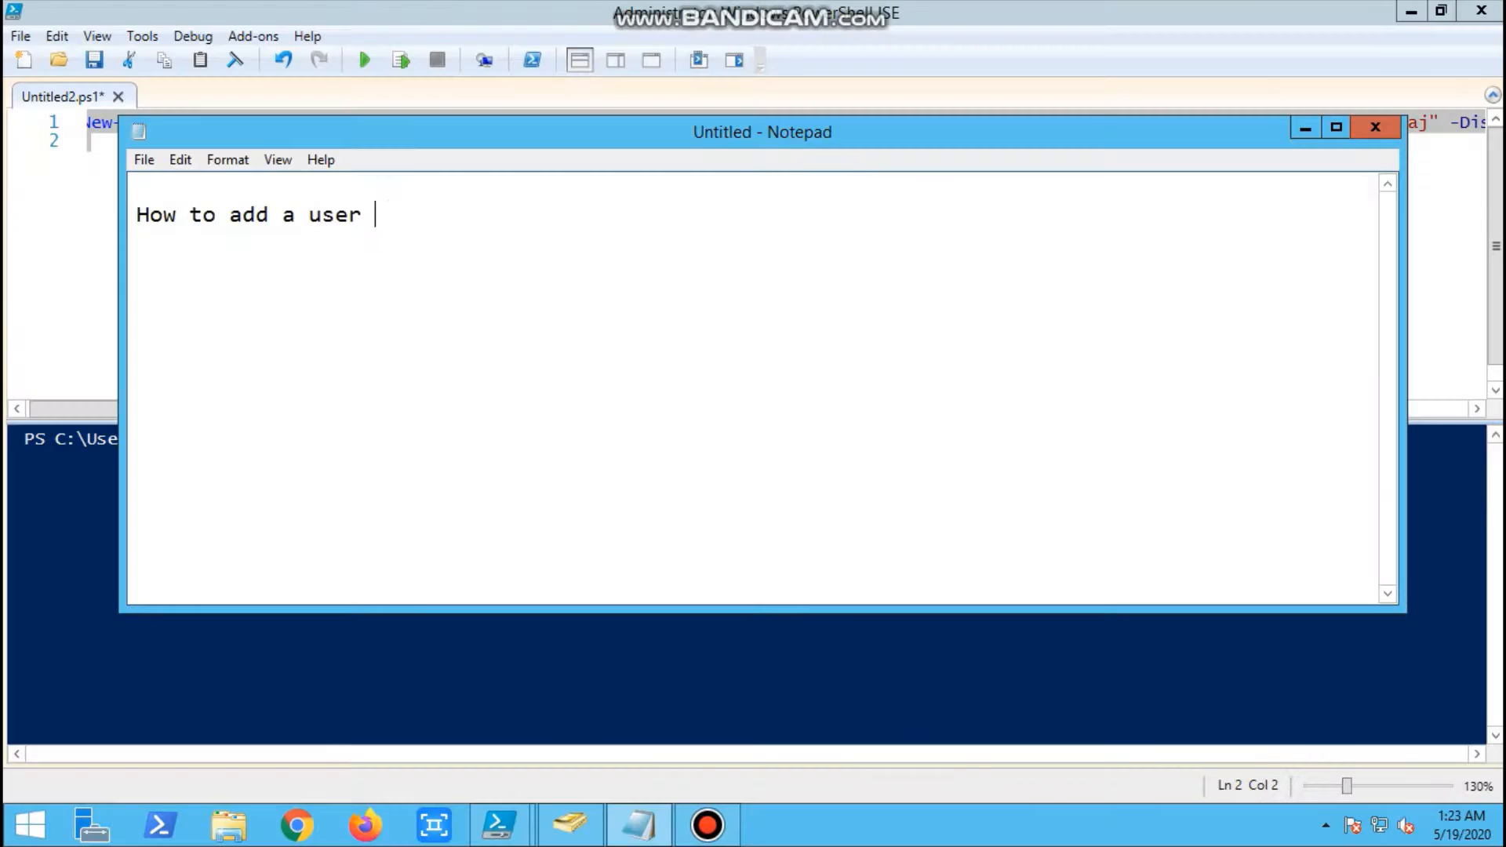
Finish the notes title about adding a user in AD and the 'Syntax :' line
text(in A)
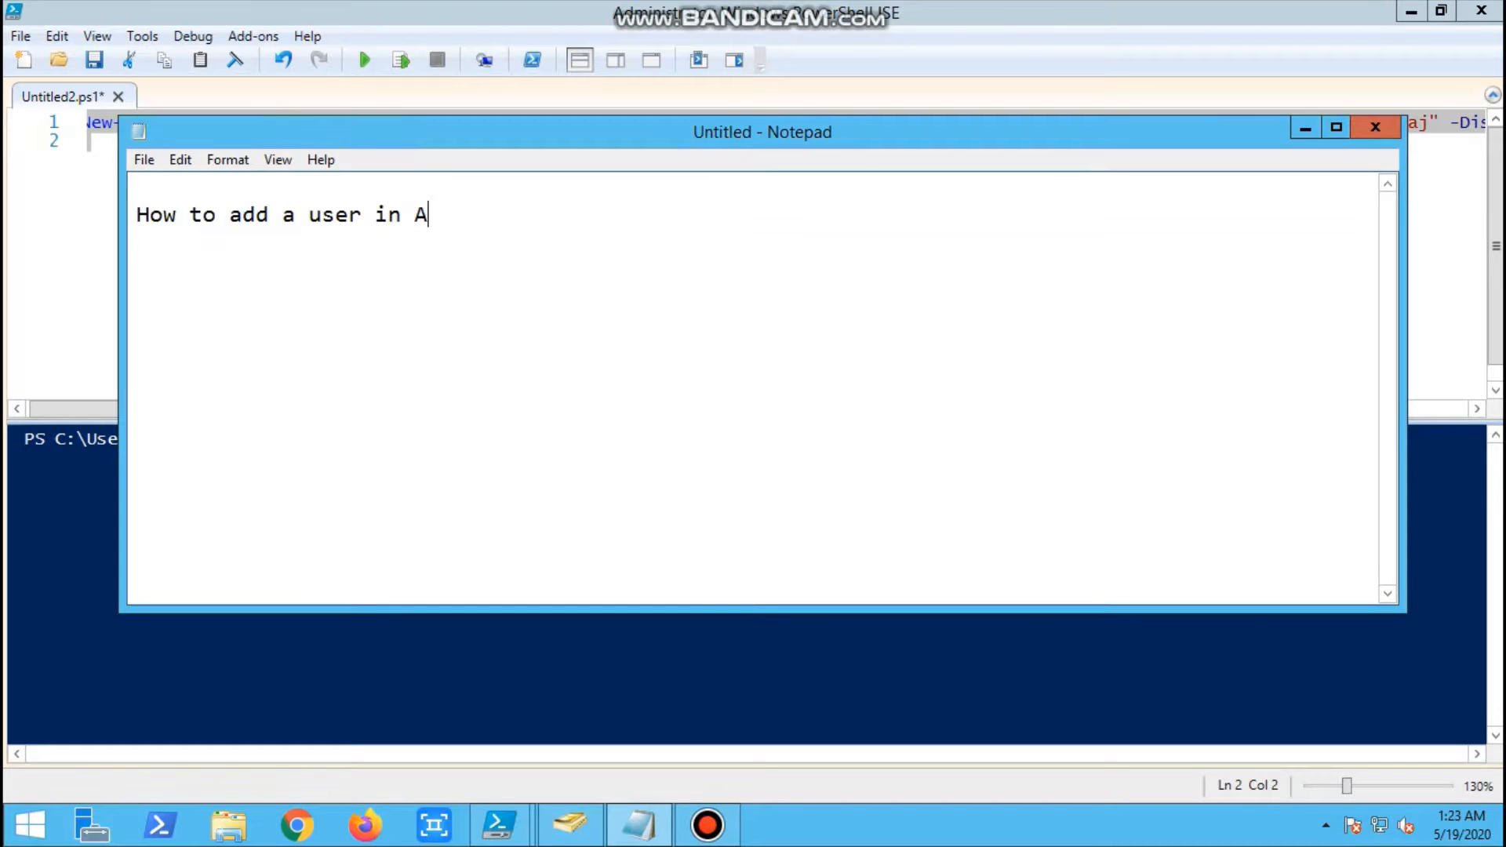
text(D?)
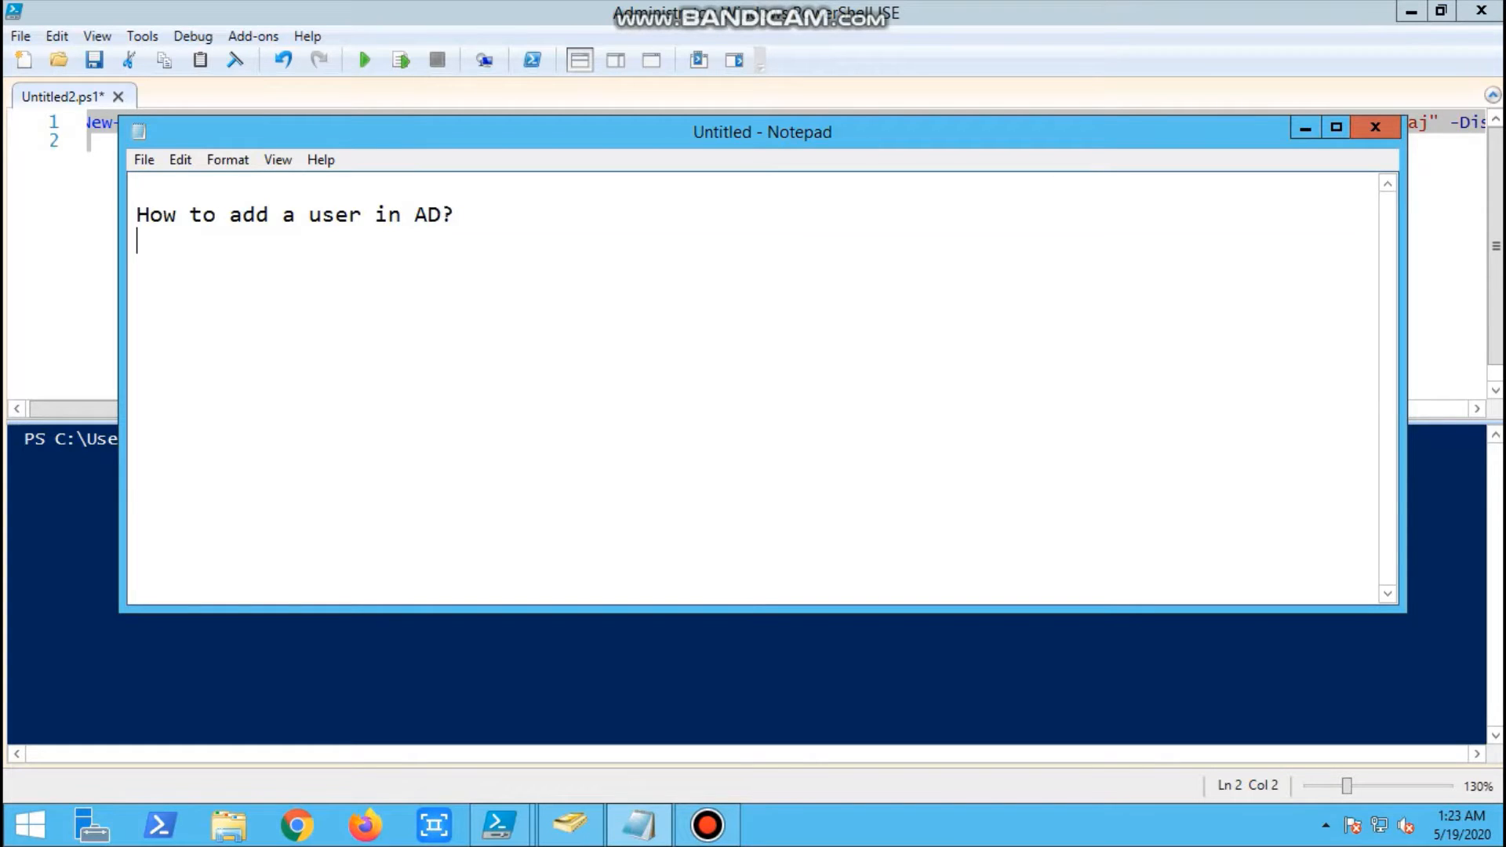
text(Synt)
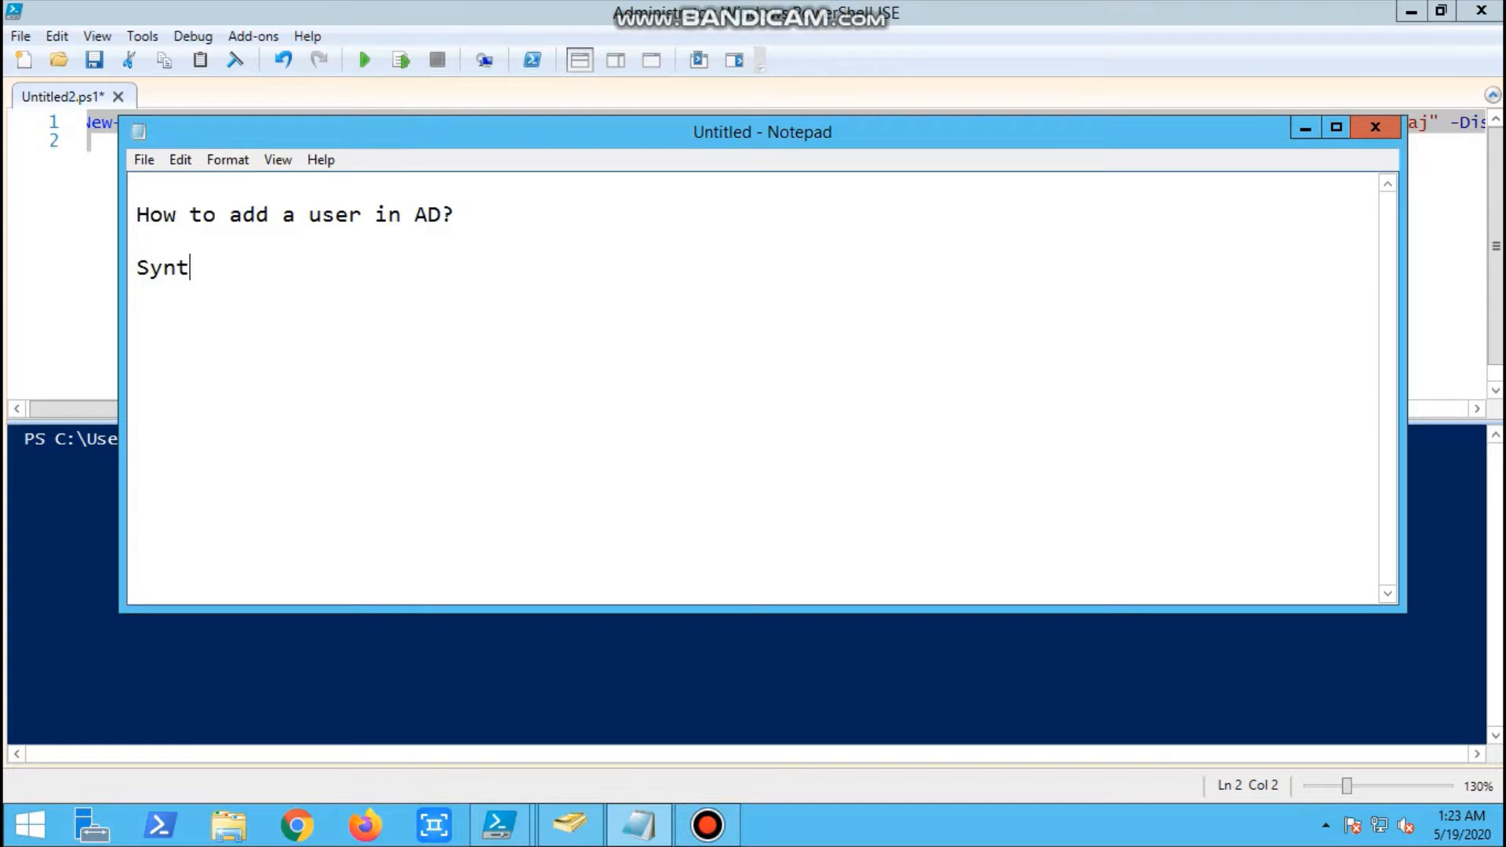
text(ax)
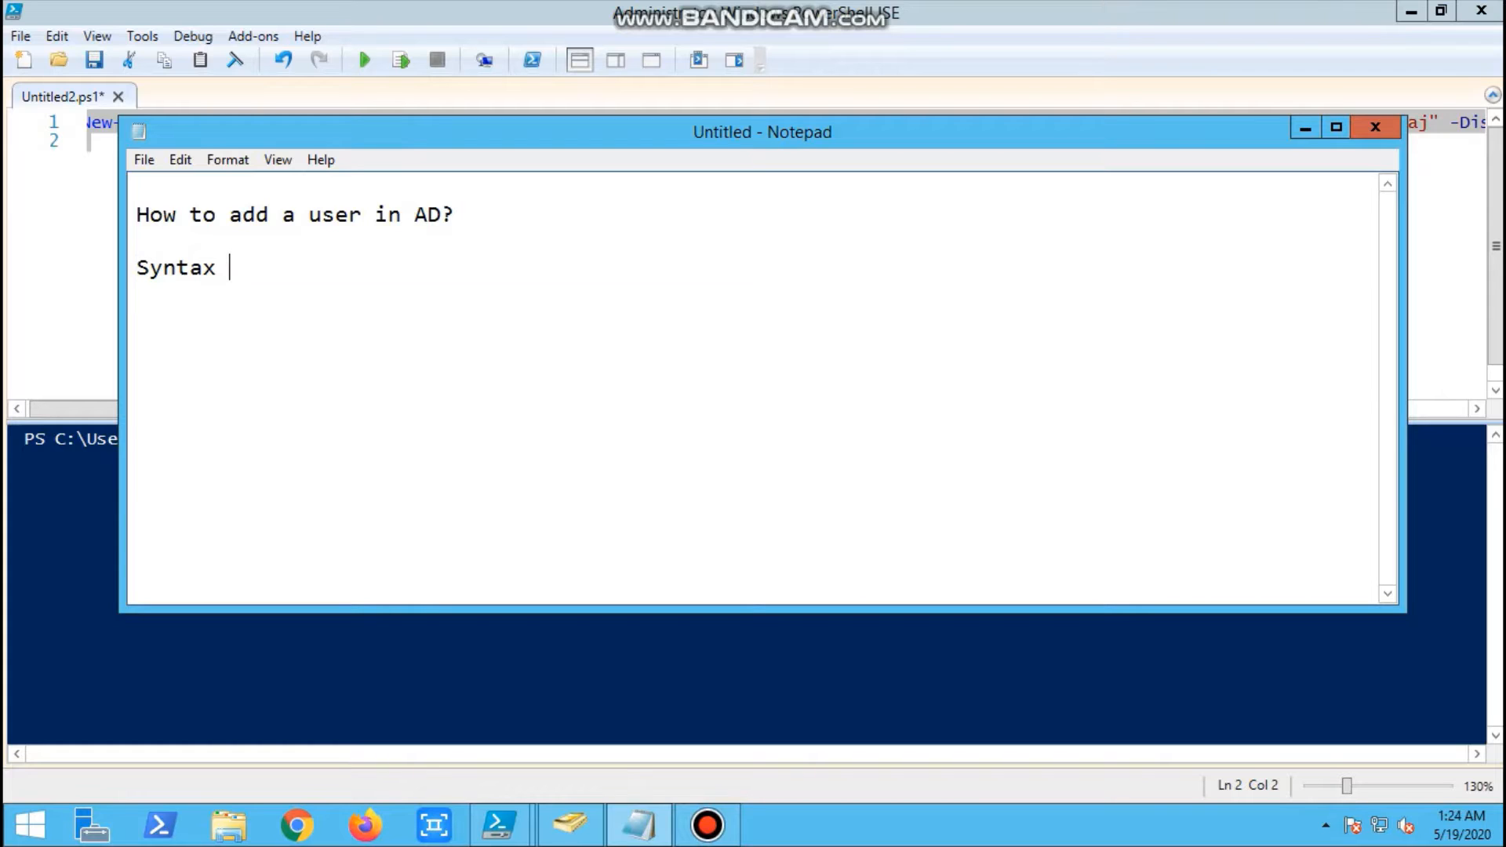
text(:  New-ADUser)
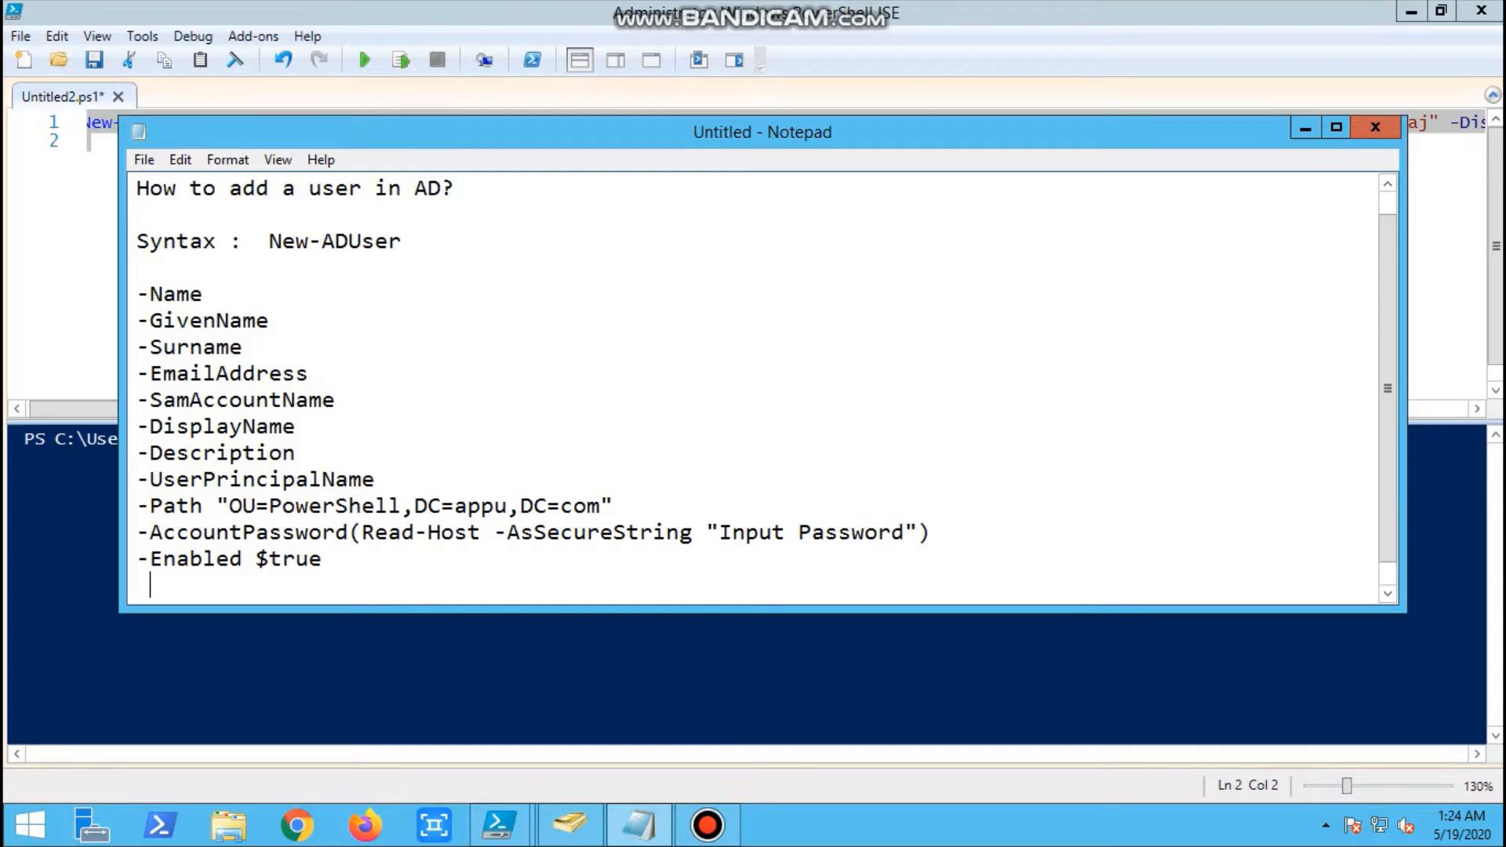
Add a 'Parameters to be added' heading on a new line above the parameter list
double_click(334, 241)
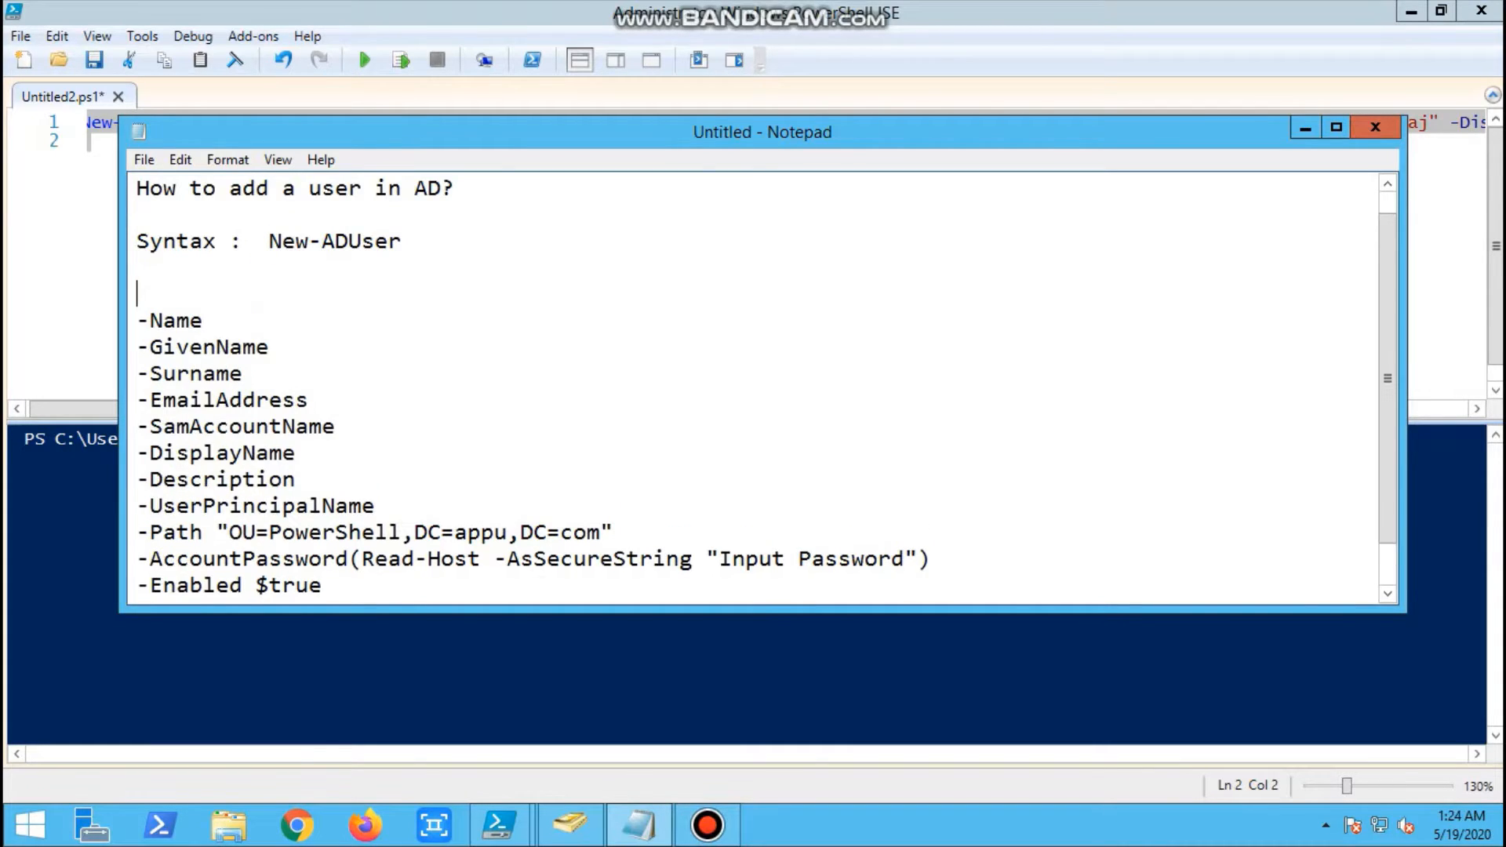
text(Param)
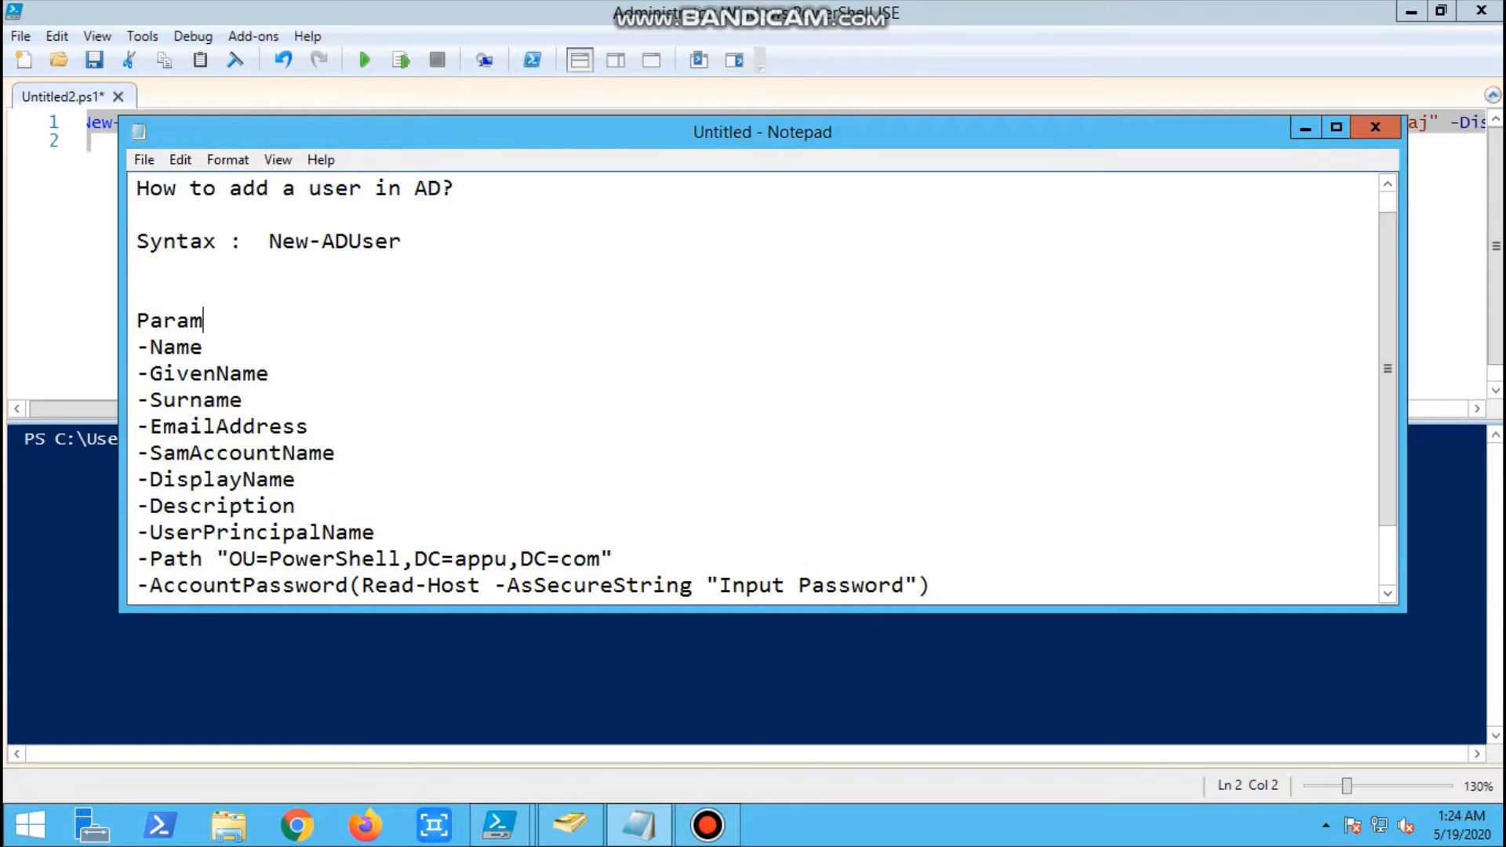
text(eters t)
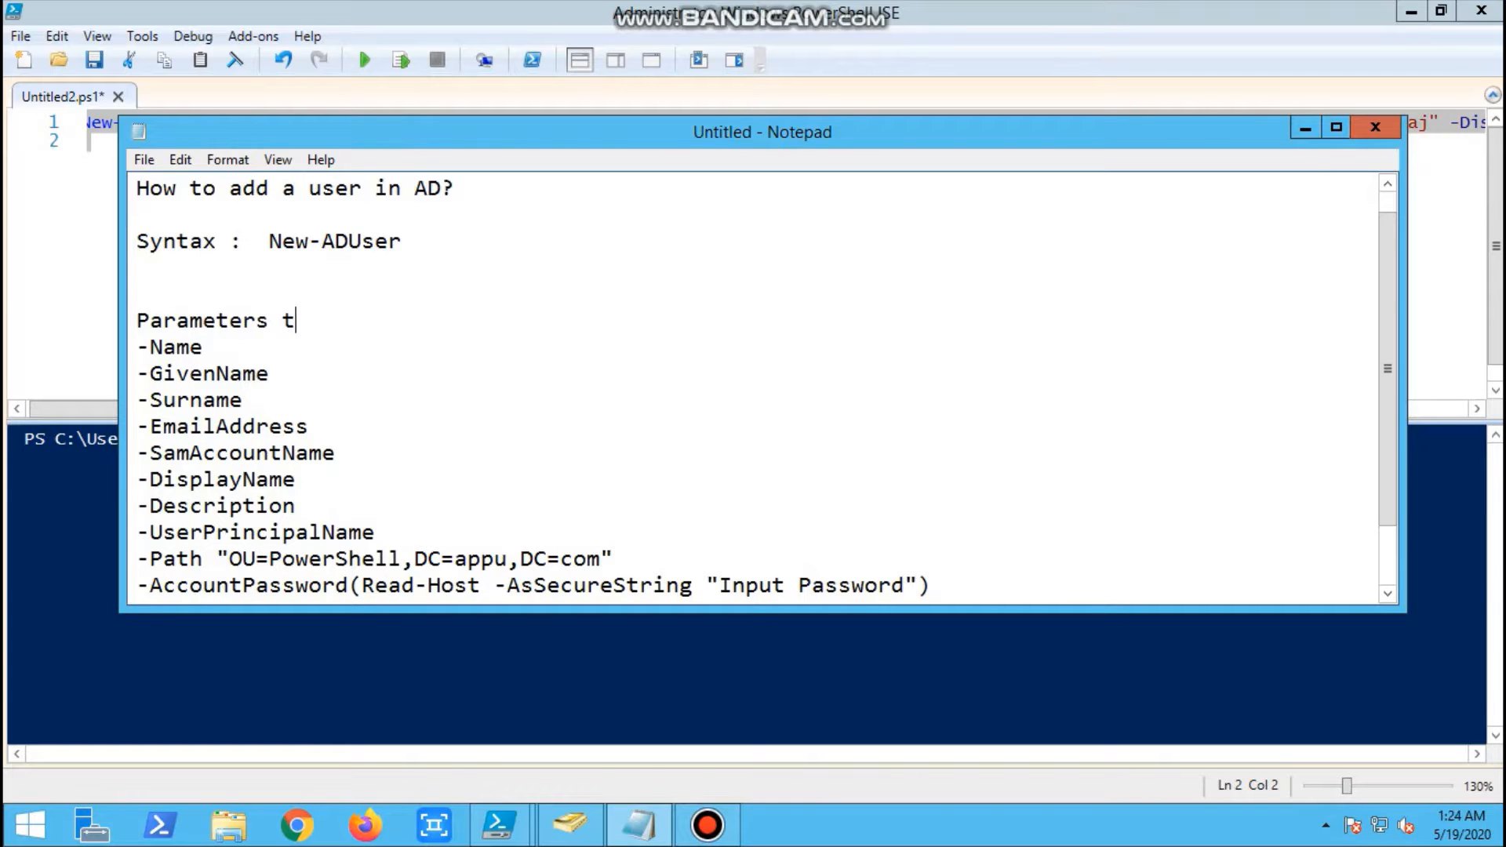
text(o b)
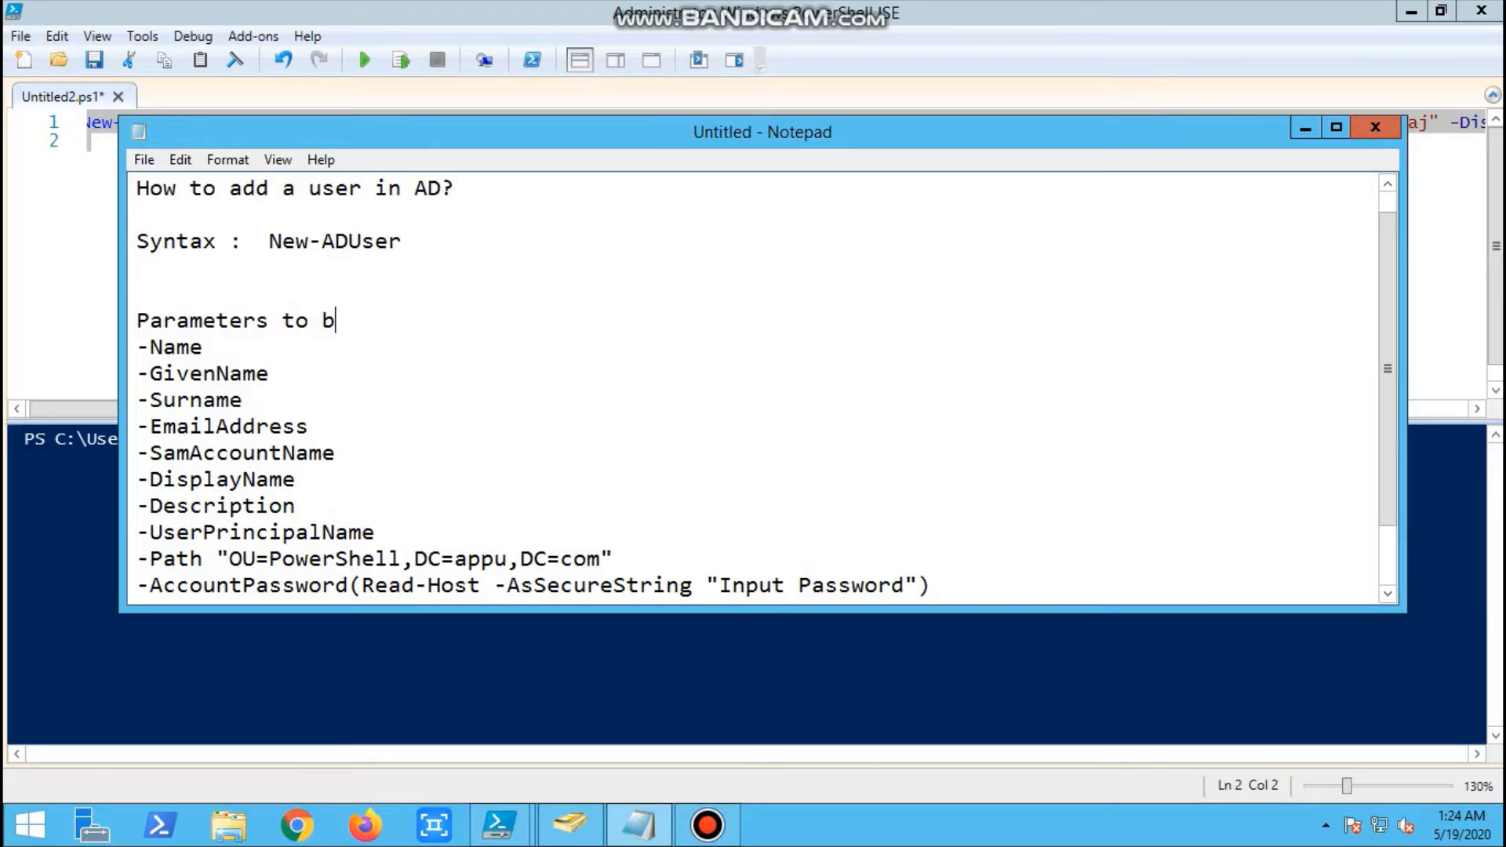
text(e adde)
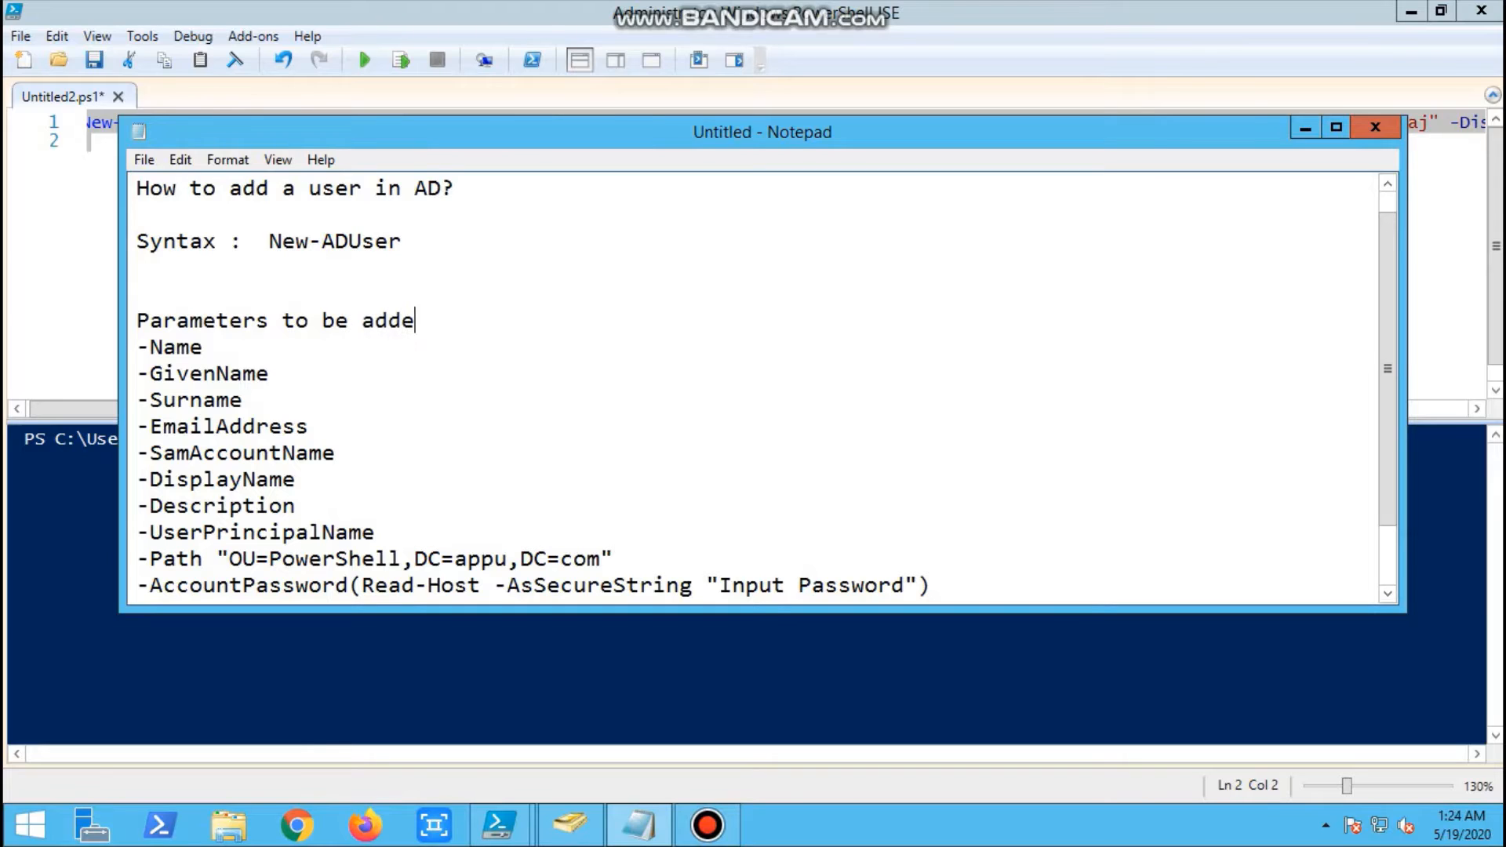
text(d)
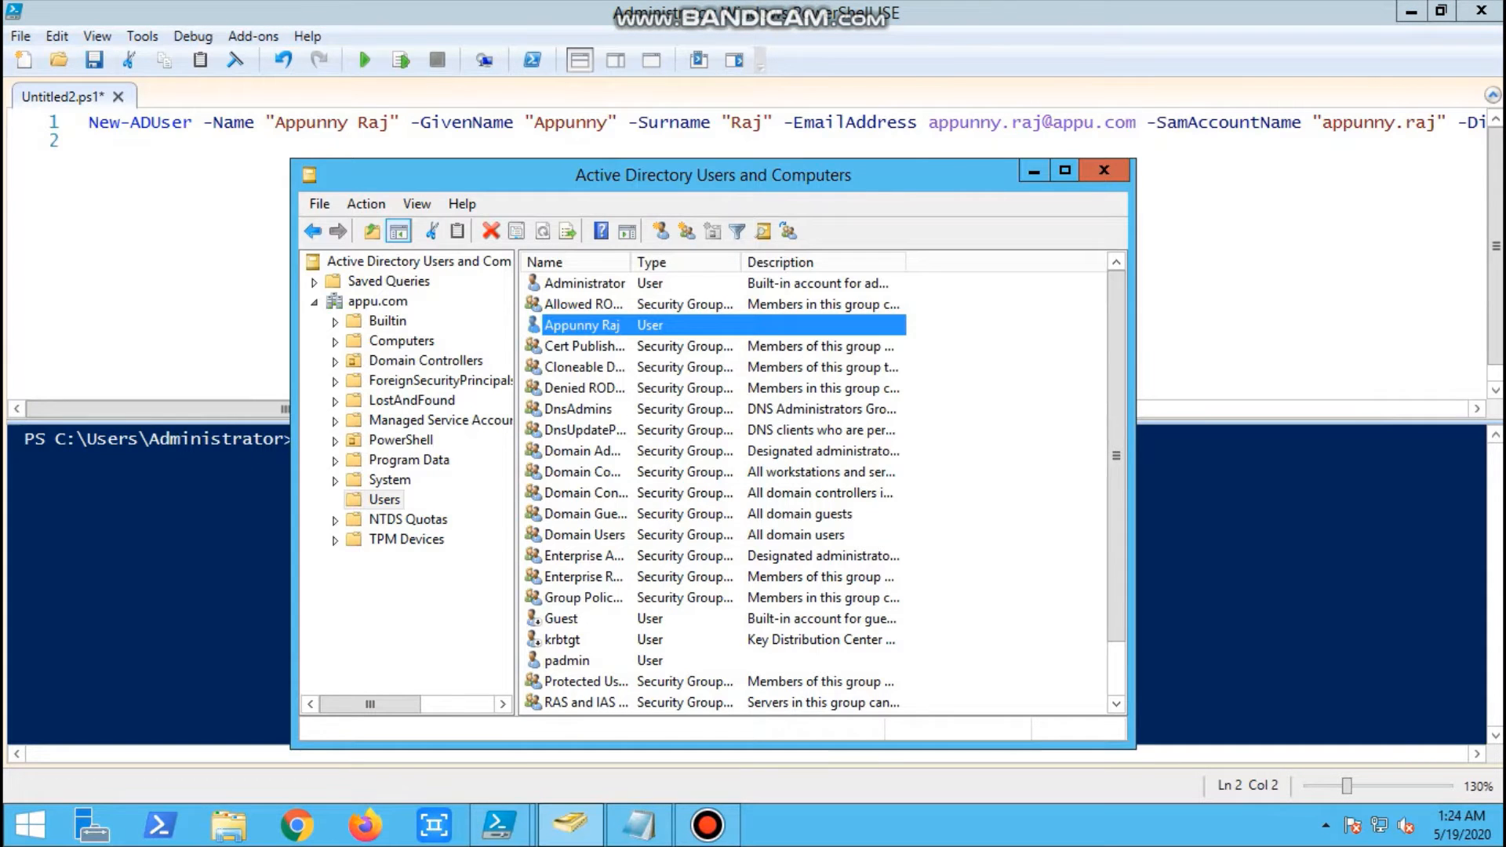
Expand the PowerShell OU in the ADUC console tree to reveal PowerShell1
click(333, 440)
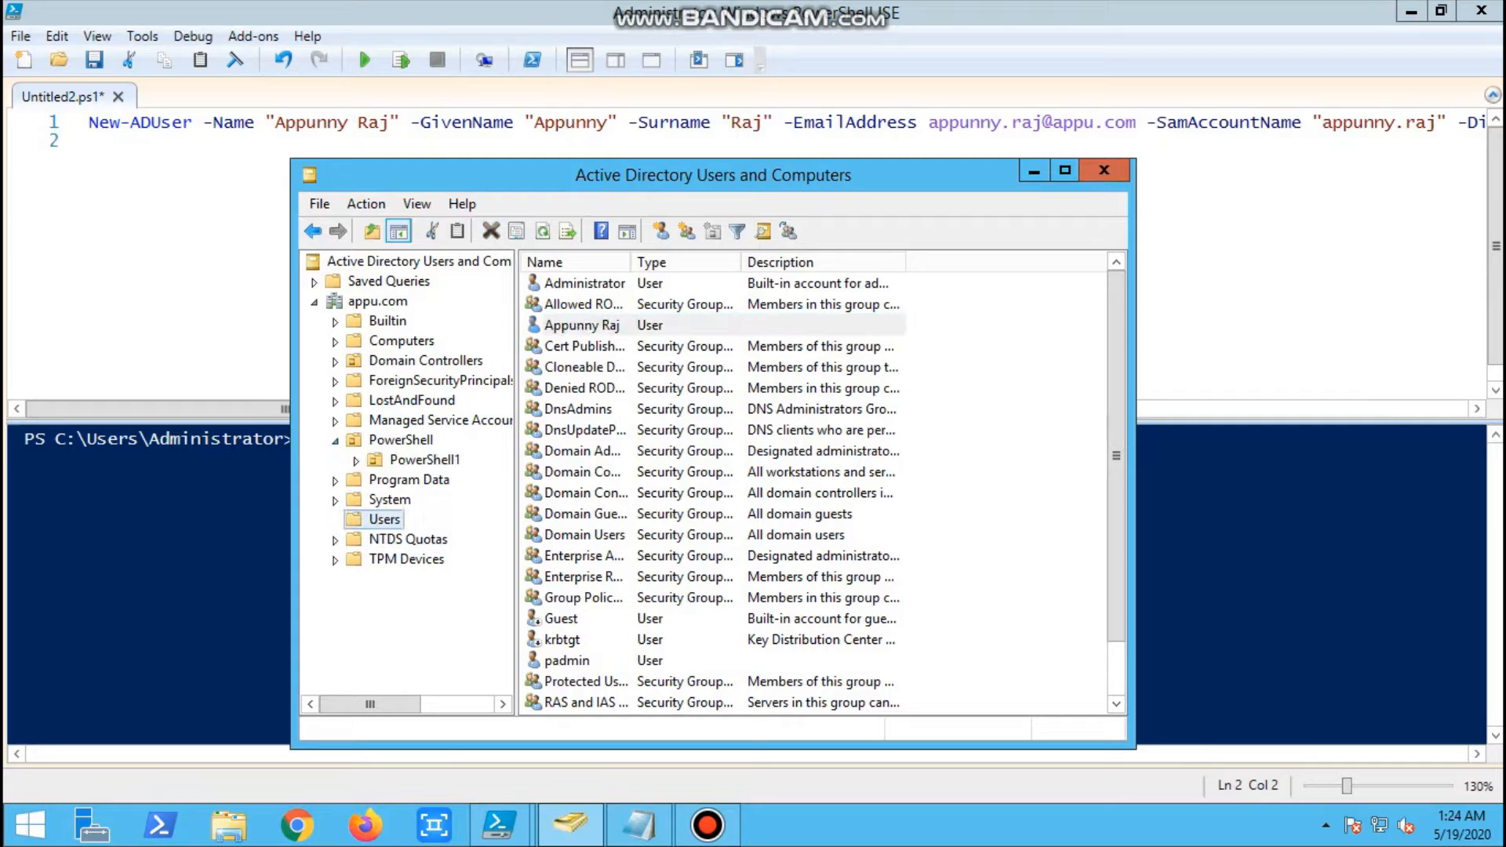
click(401, 440)
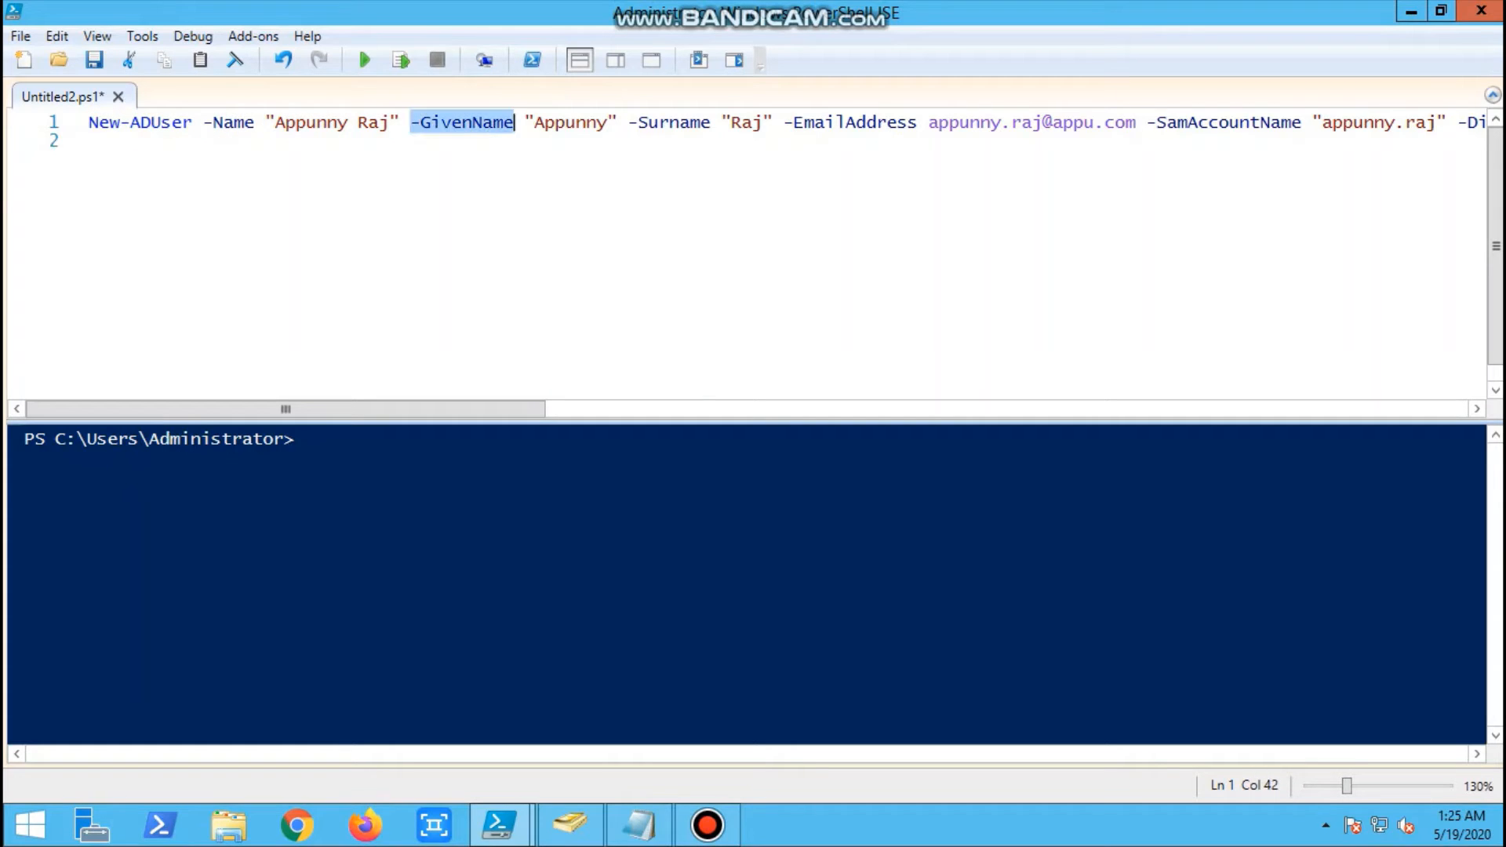
double_click(671, 122)
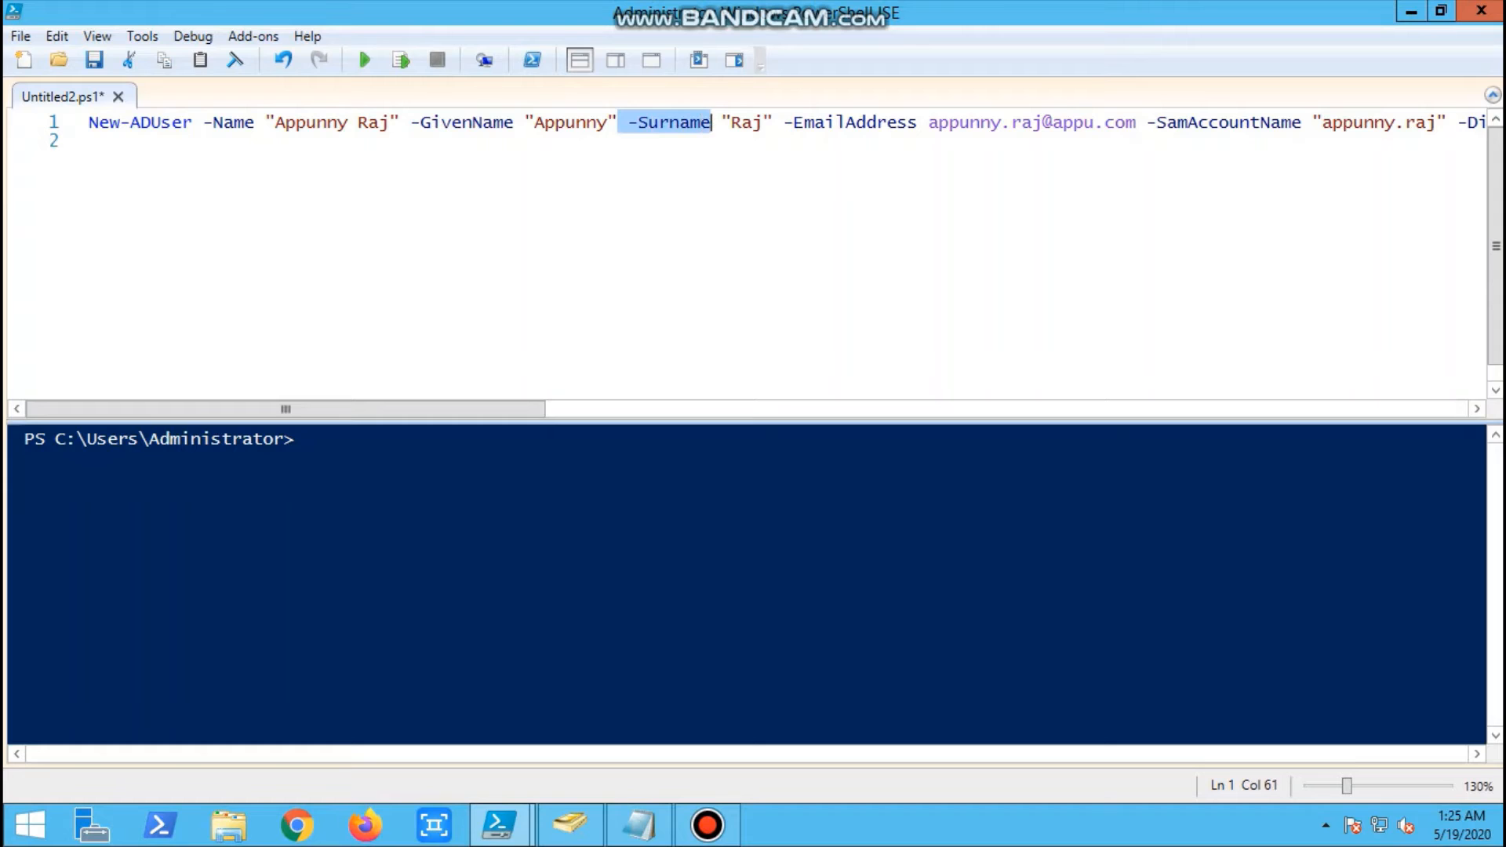
double_click(849, 122)
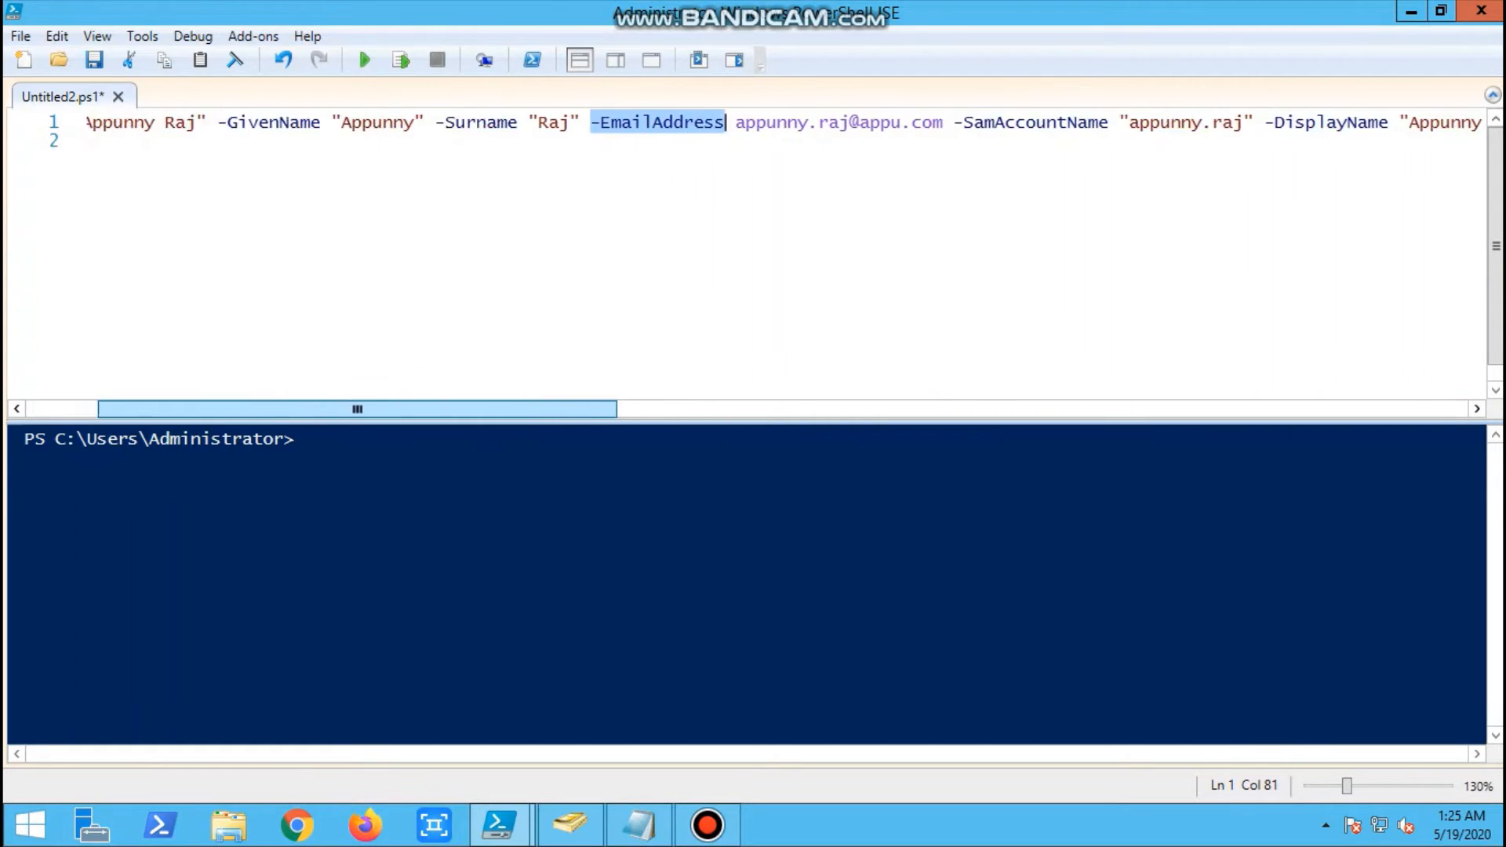
scroll(right, 3)
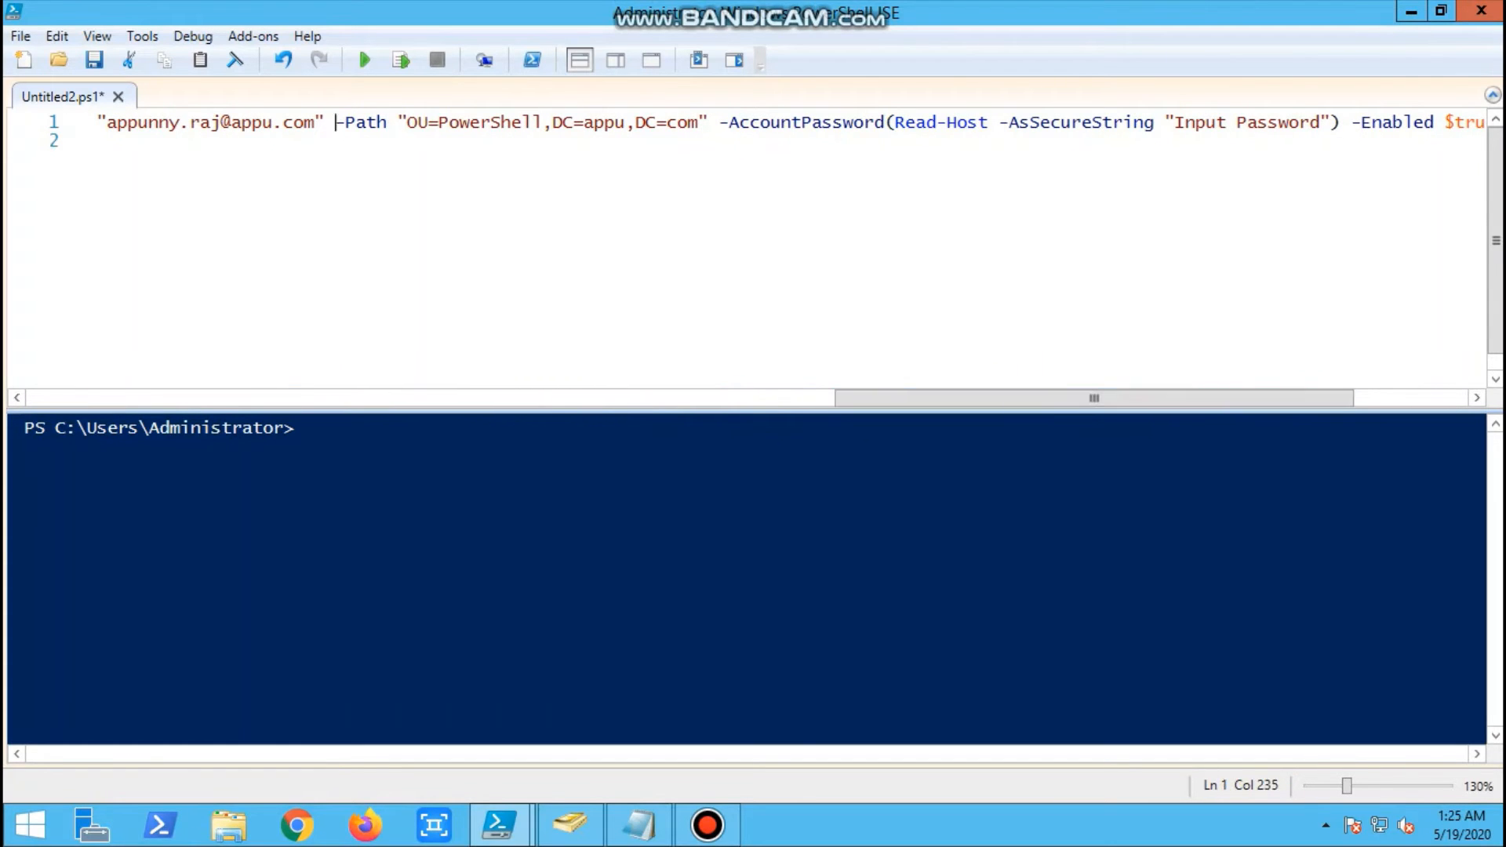
scroll(left, 3)
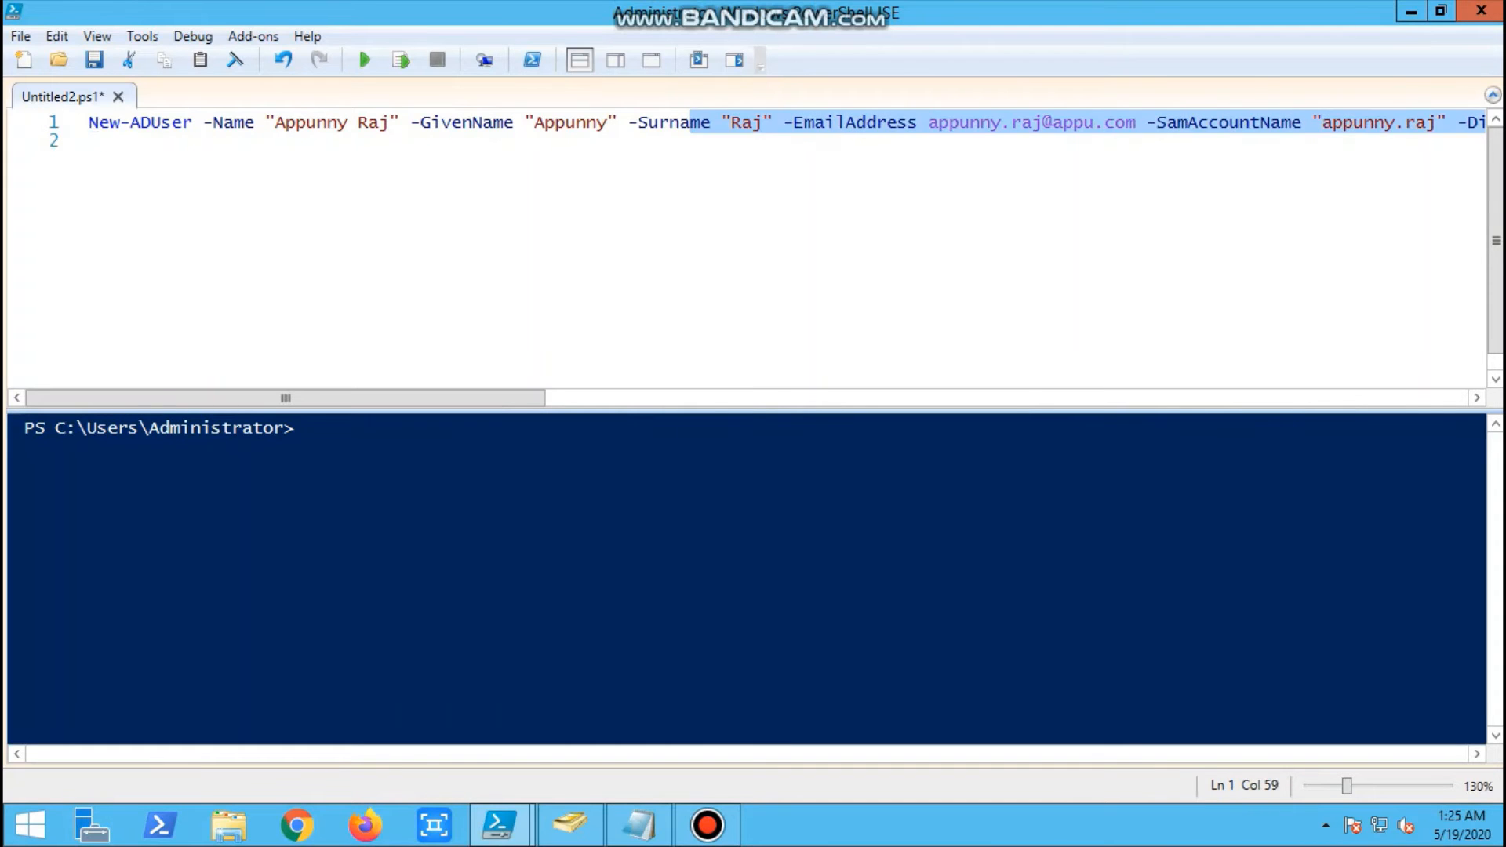
key(Return)
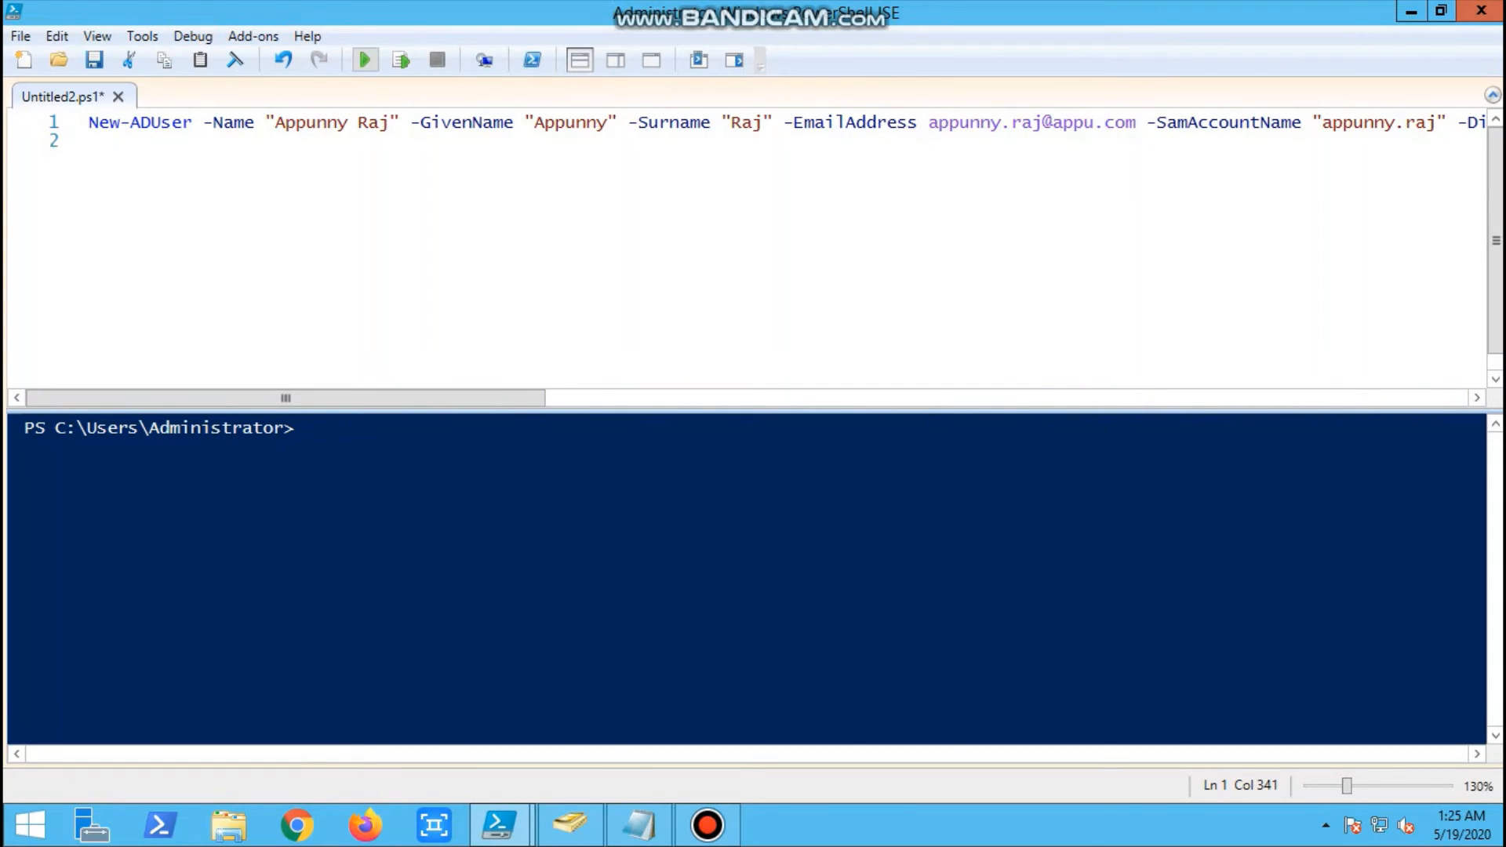
Run the New-ADUser script and submit the account password in the Input Password prompt
click(363, 60)
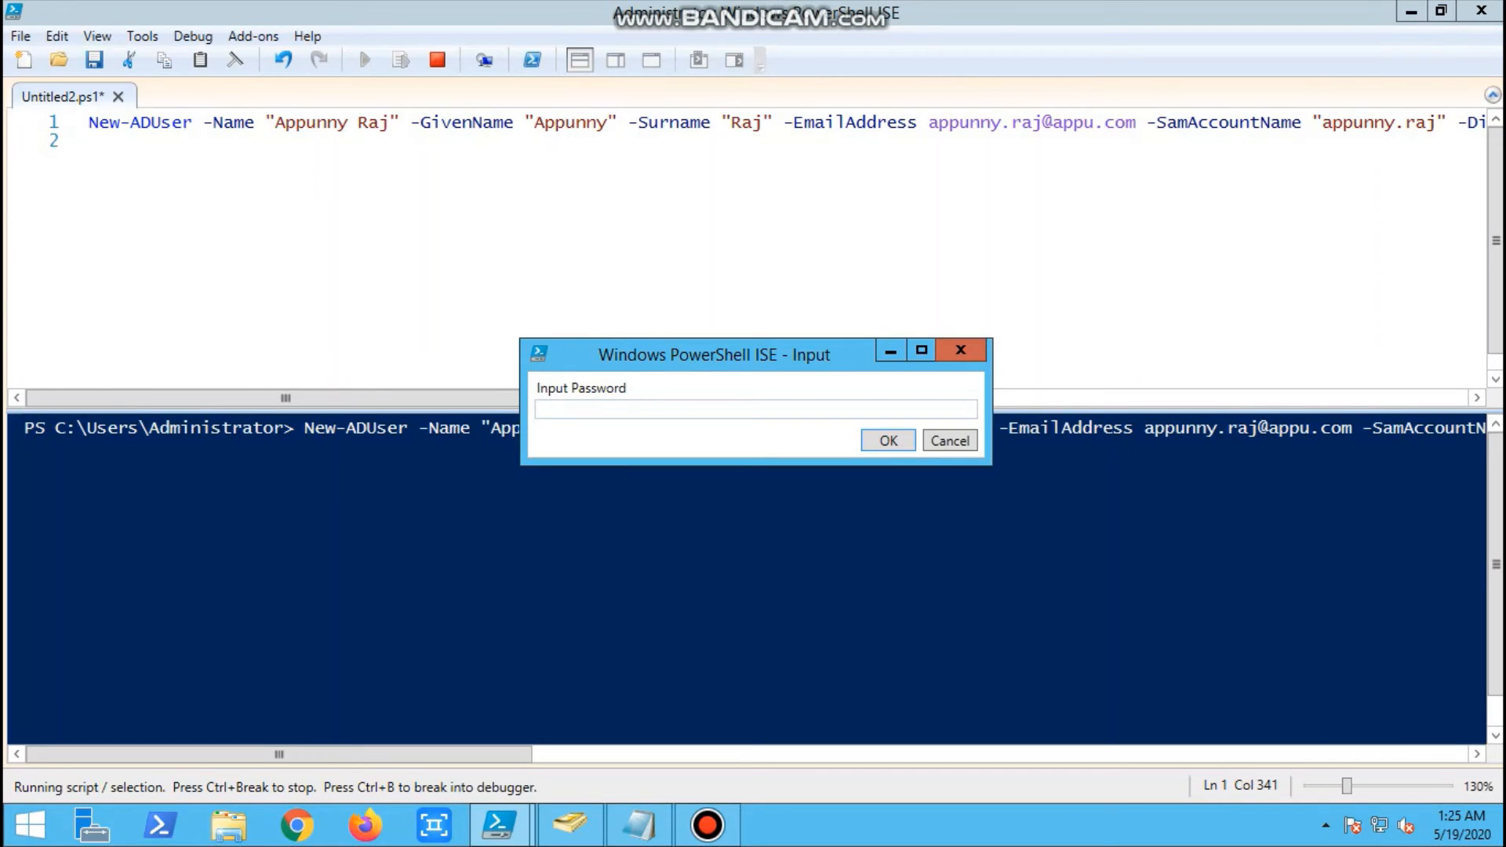
click(753, 410)
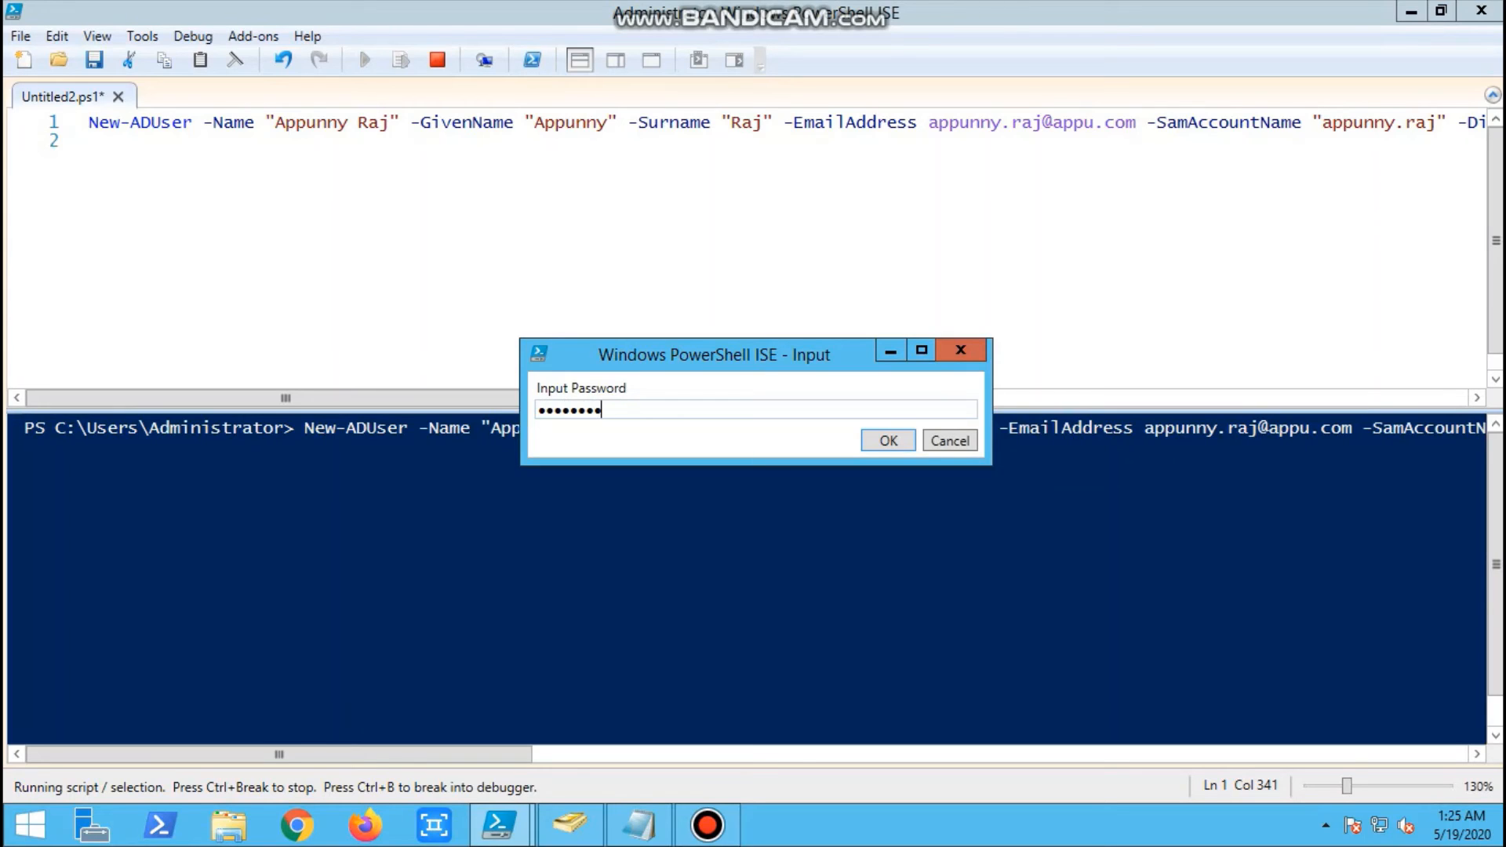
click(886, 440)
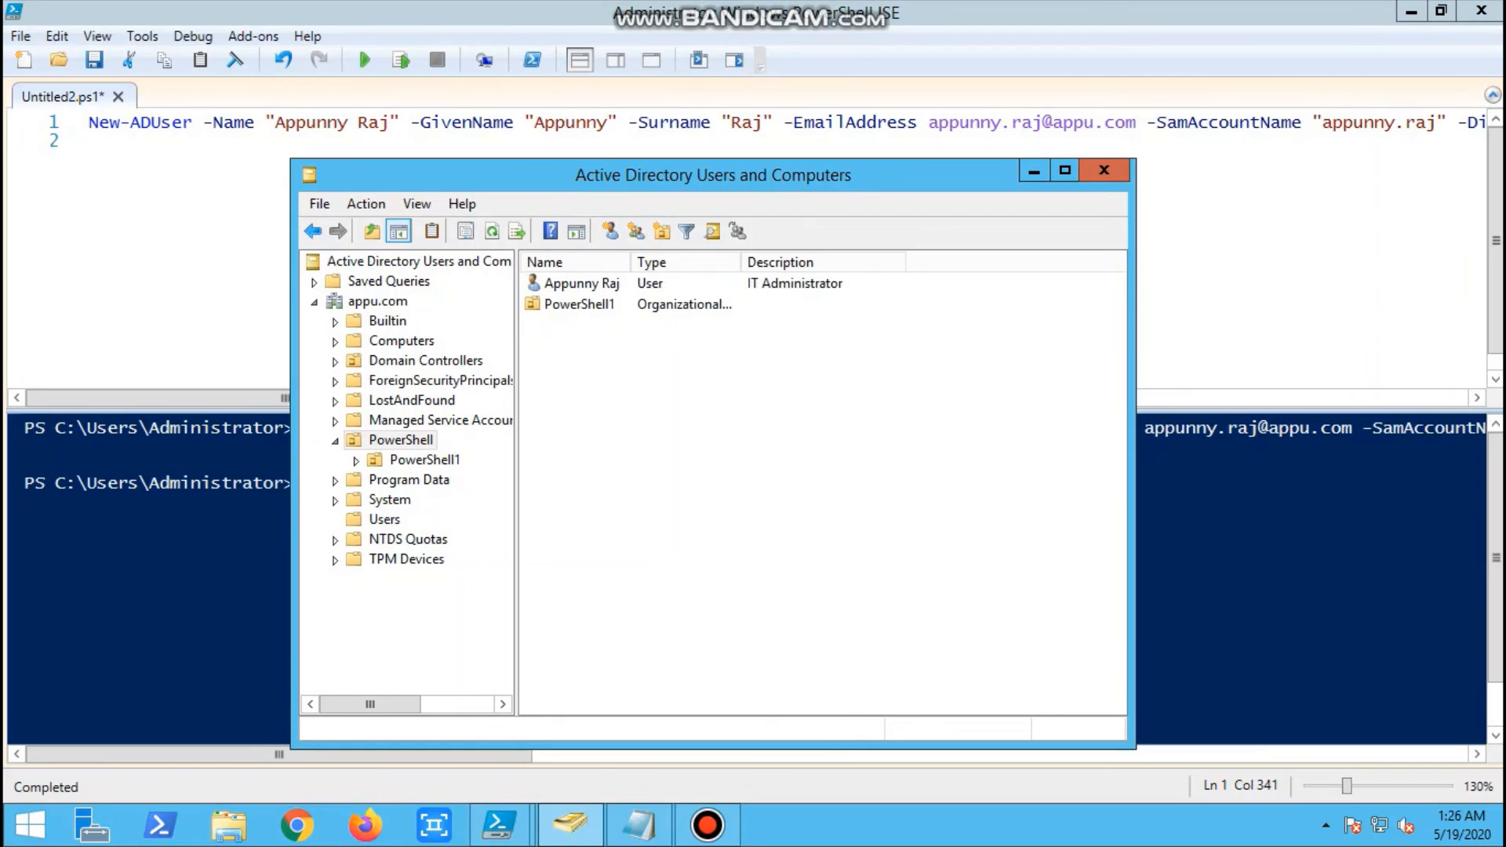
double_click(582, 282)
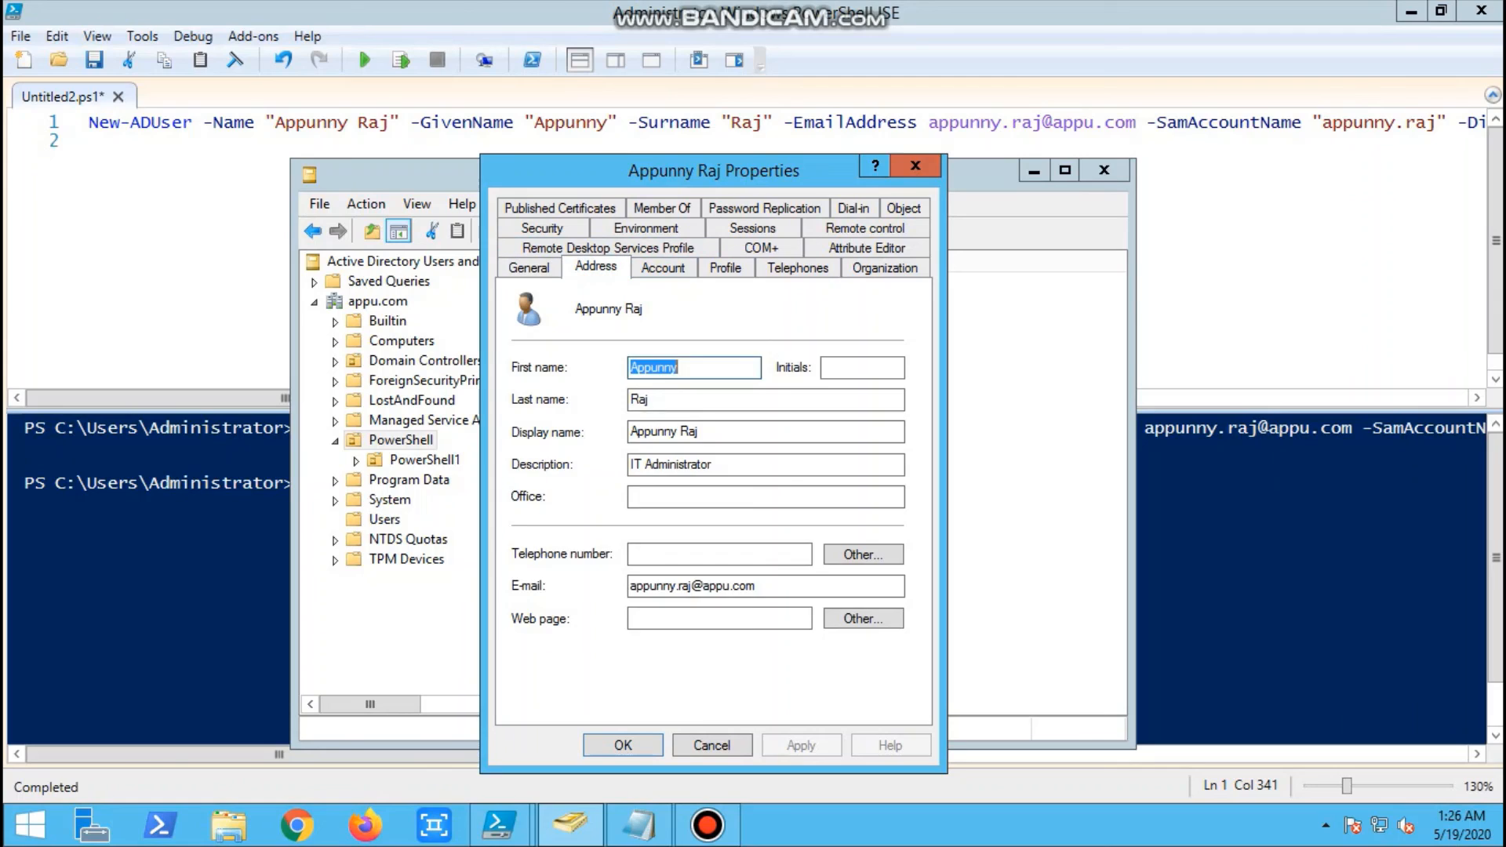
click(594, 266)
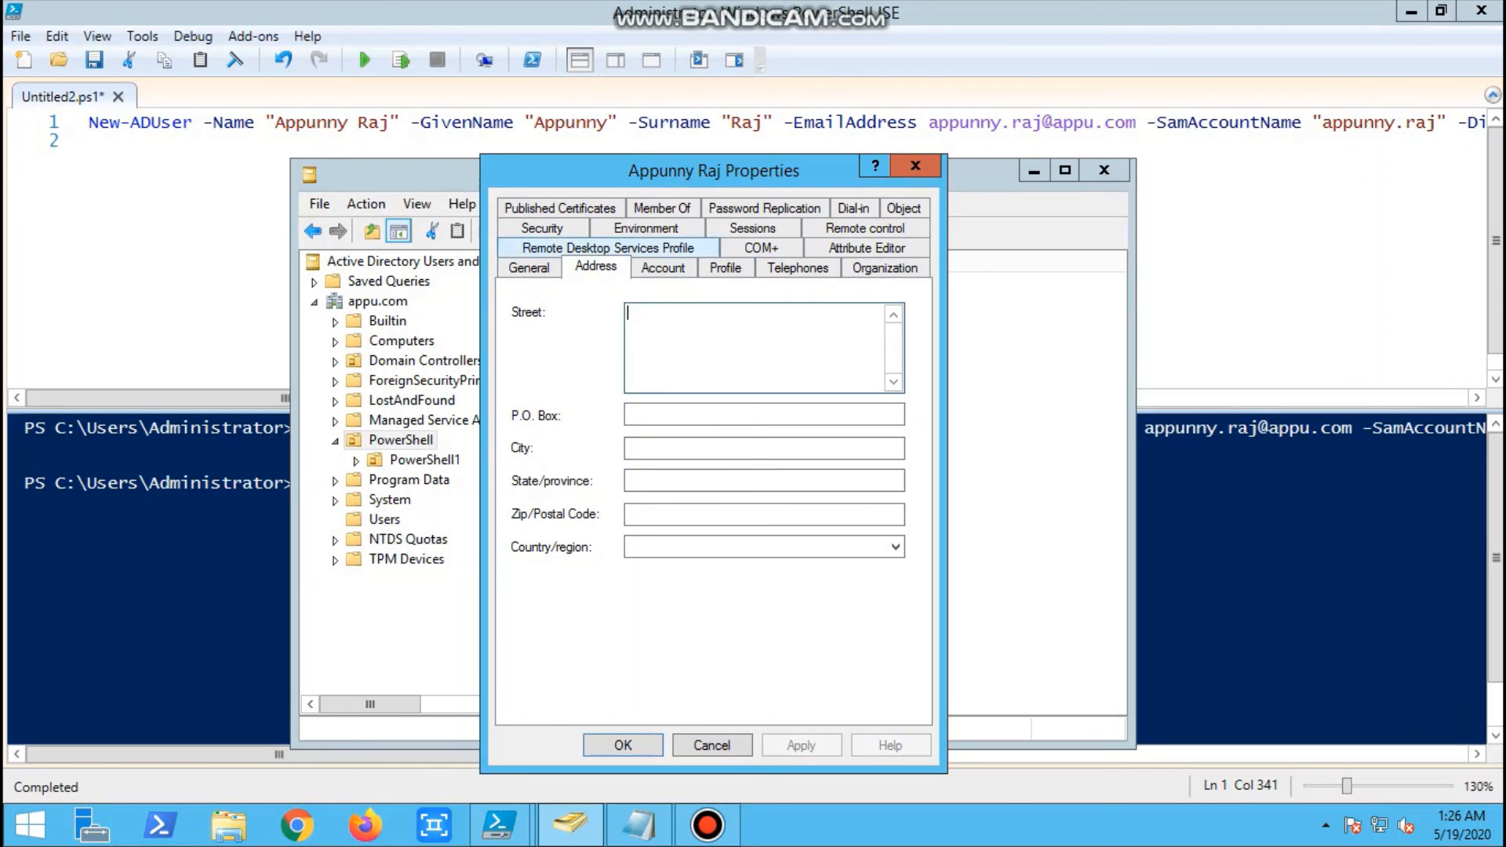
click(662, 267)
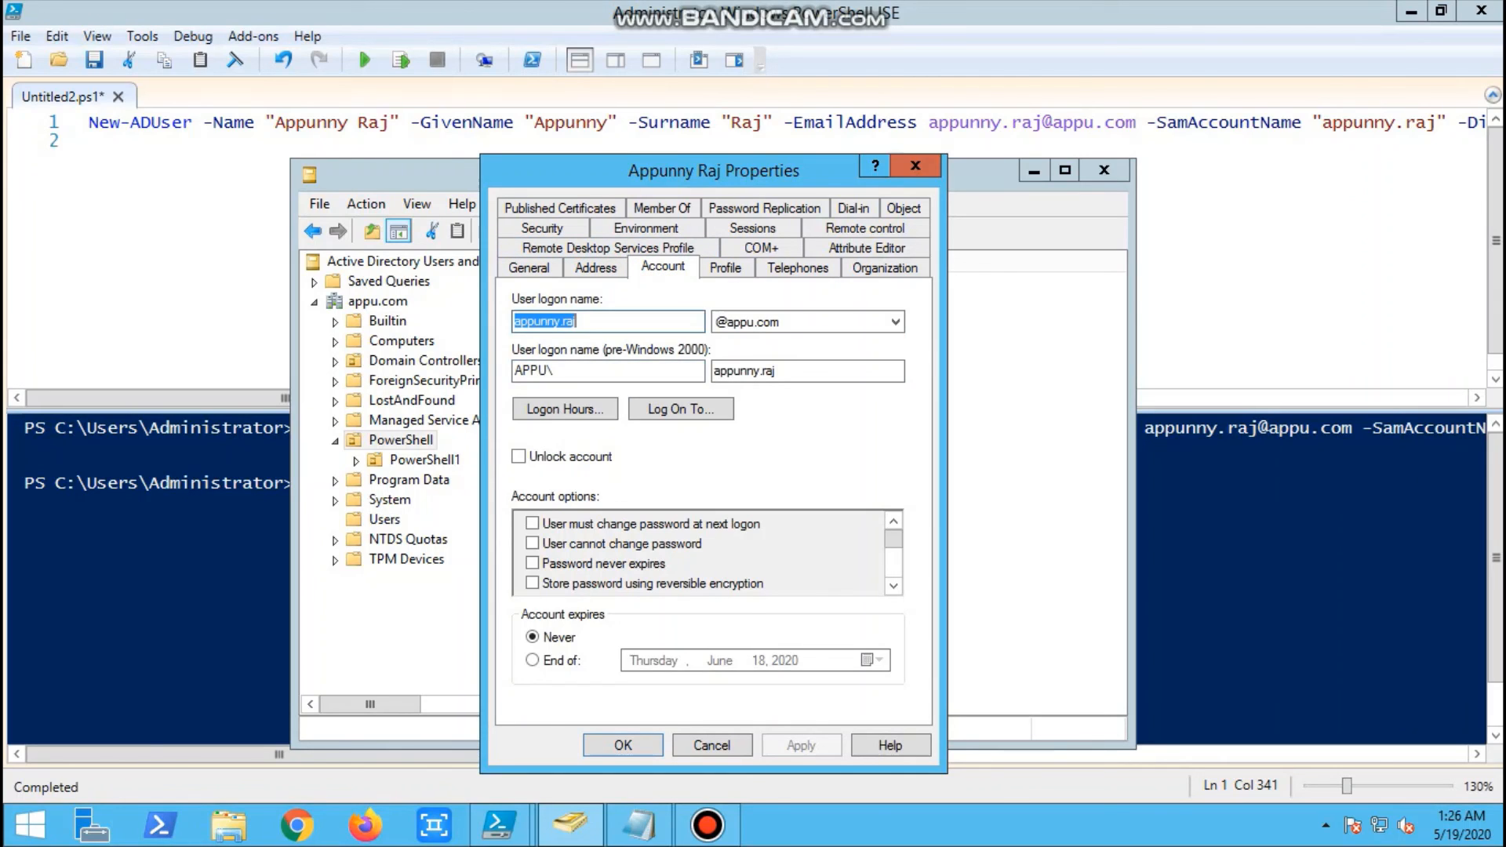